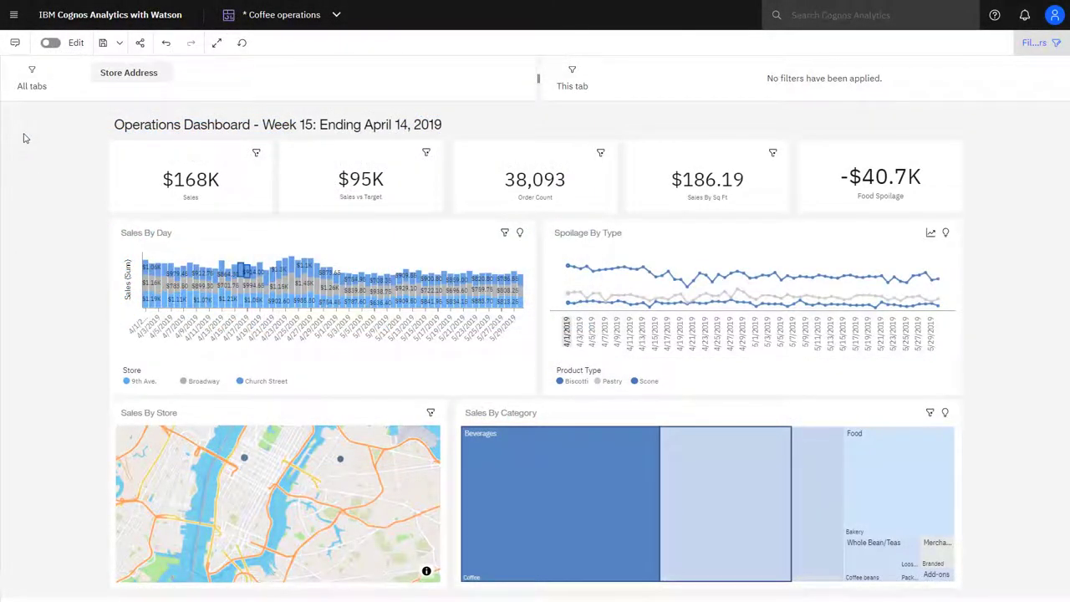
Turn on the Edit switch for the Coffee operations dashboard.
{"action": "left_click", "coordinate": [51, 43]}
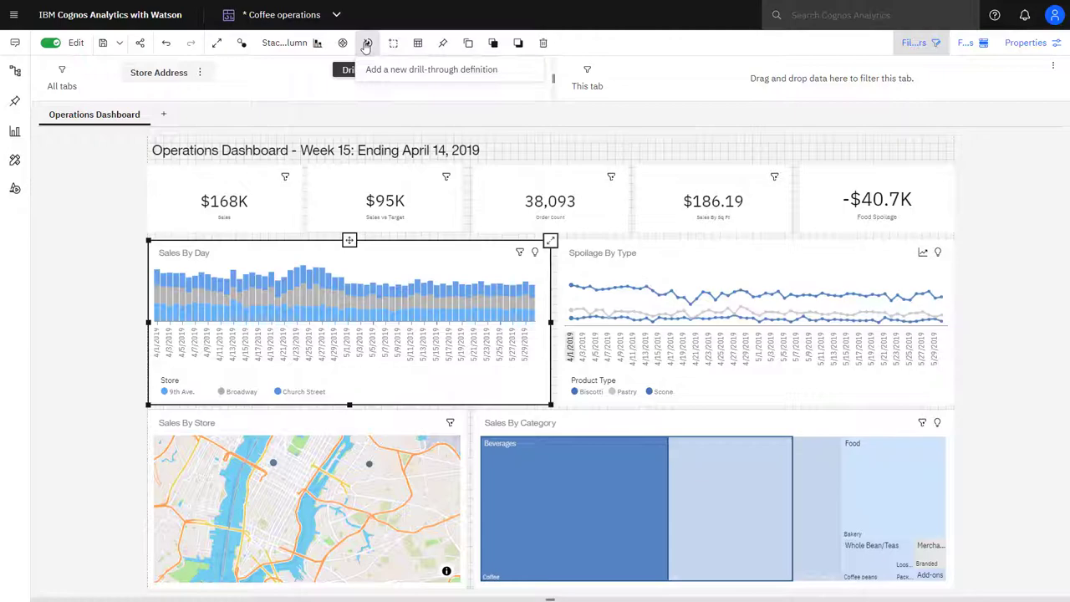
Add a drill-through definition for Sales By Day targeting 'Monitor coffee sales and spoilage by store'.
{"action": "left_click", "coordinate": [366, 43]}
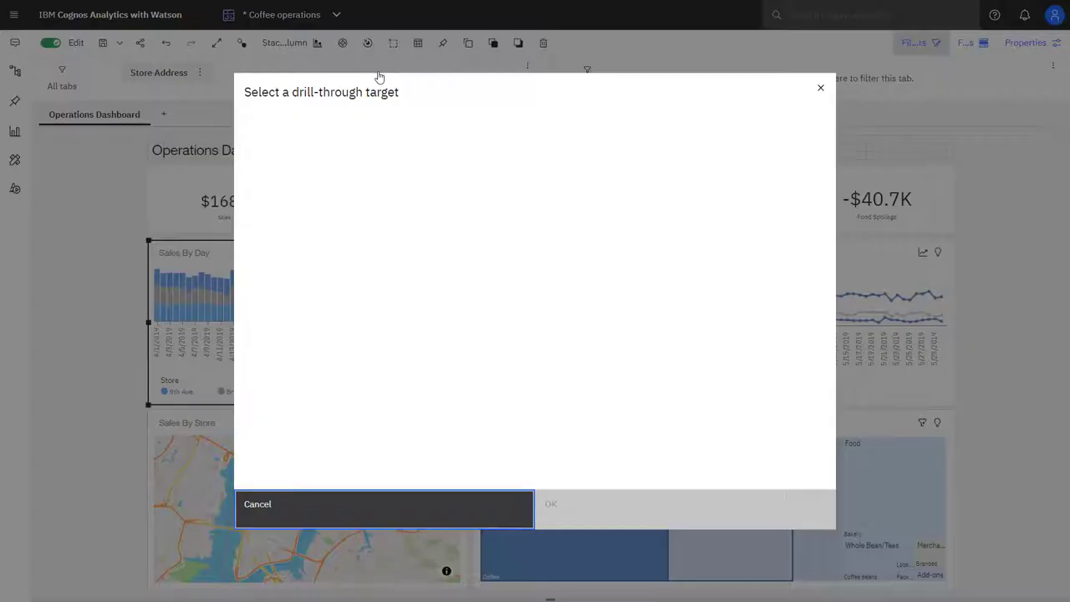
{"action": "left_click", "coordinate": [383, 131]}
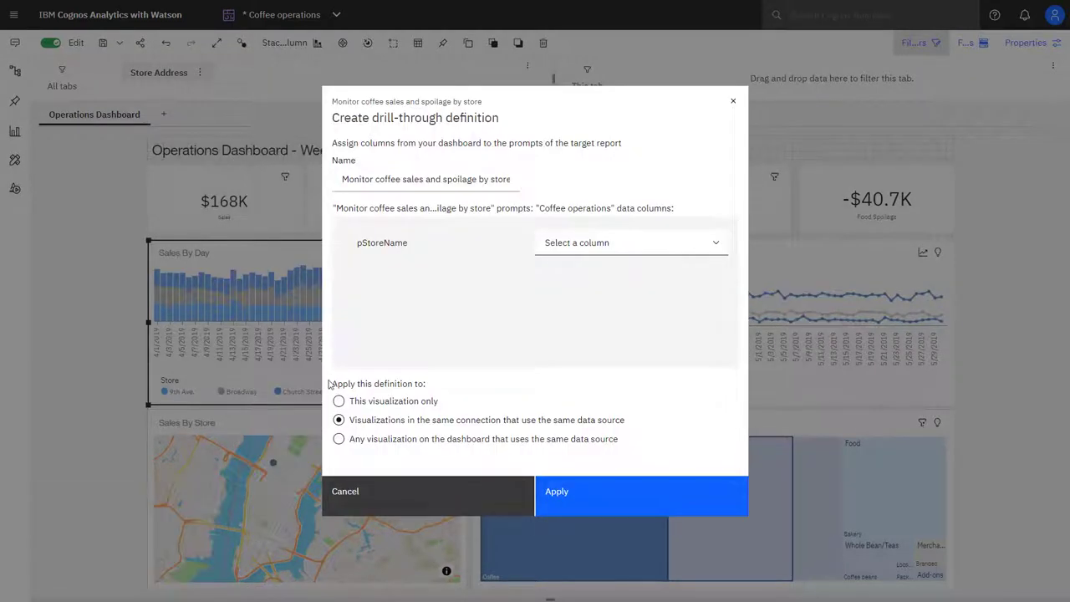
Apply the definition to this visualization only and map pStoreName to the Store column.
{"action": "left_click", "coordinate": [339, 400]}
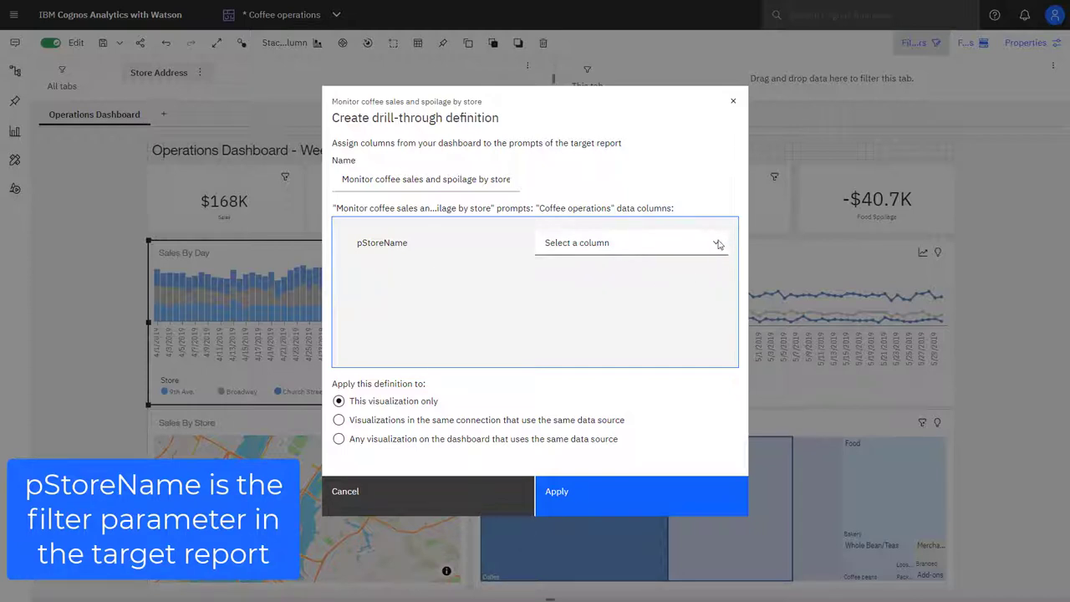
{"action": "left_click", "coordinate": [630, 243]}
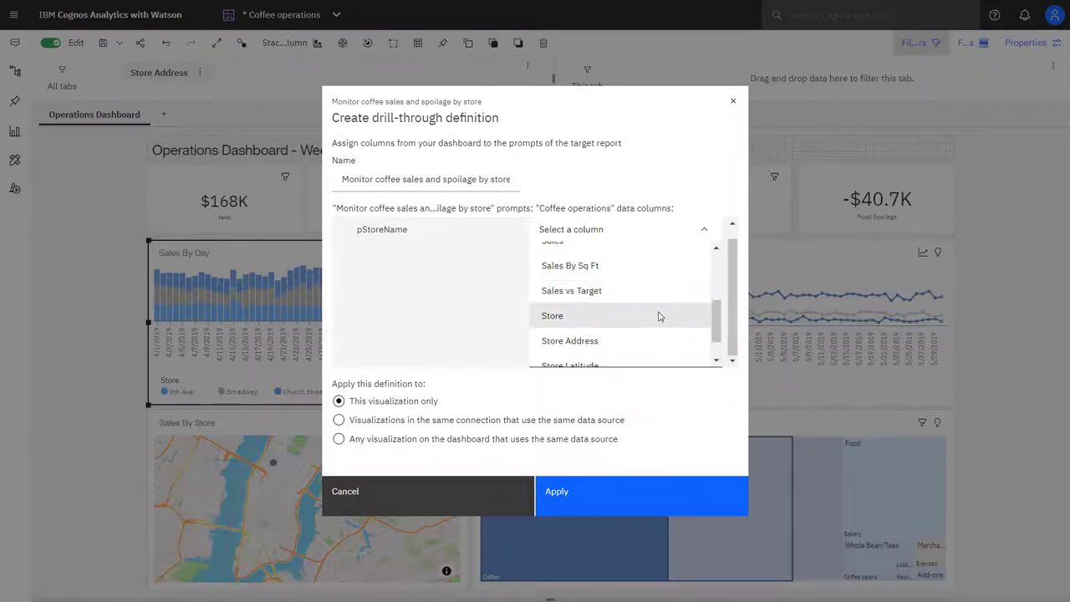
{"action": "left_click", "coordinate": [345, 491]}
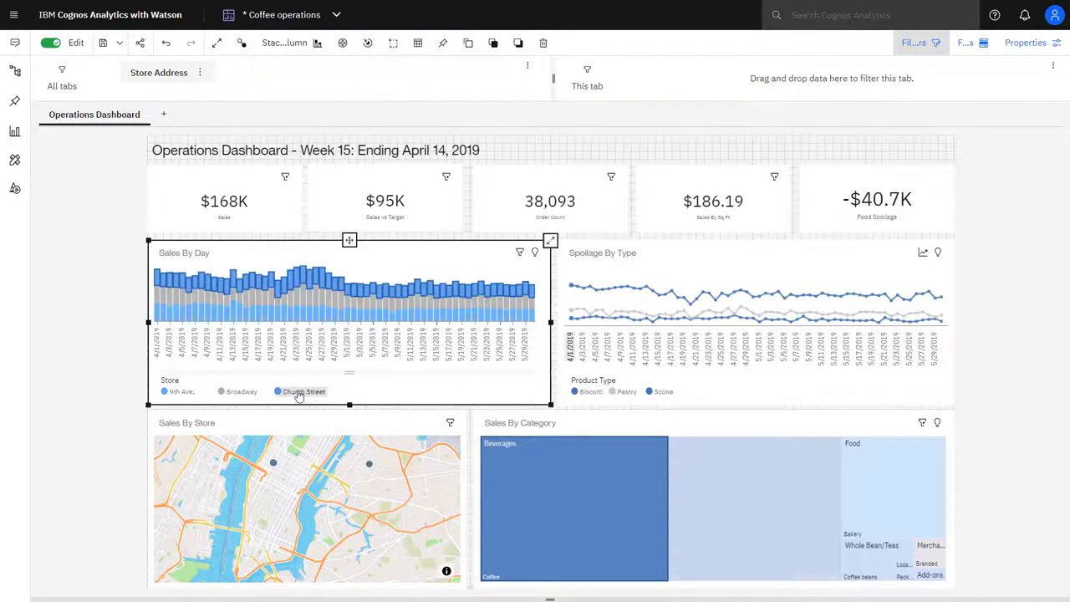
Select Church Street in the Sales By Day chart to filter the dashboard.
{"action": "left_click", "coordinate": [303, 391]}
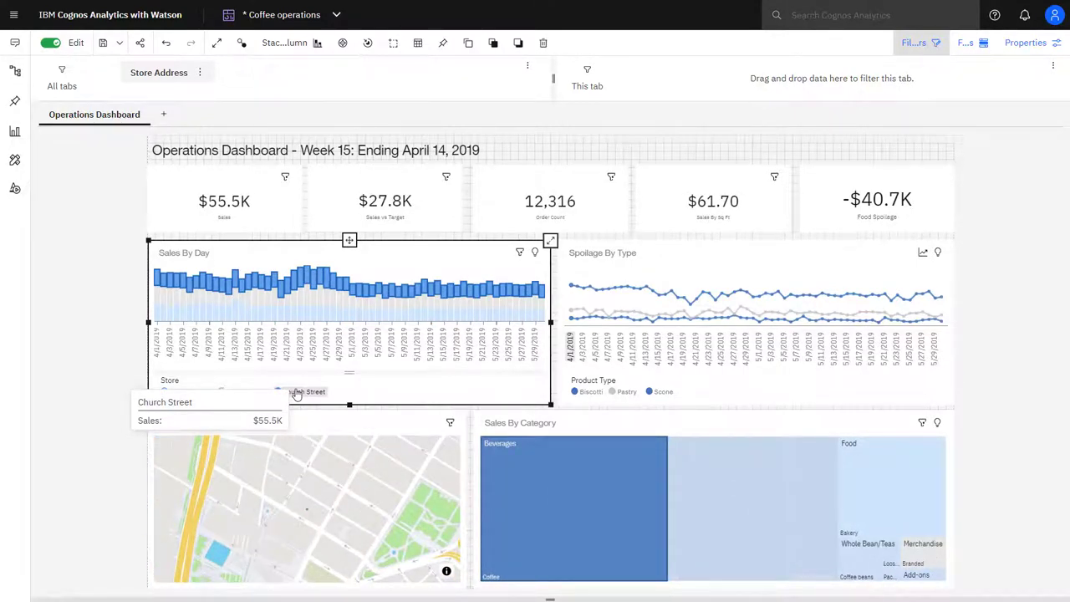
Show the drill-through targets available for the Church Street selection.
{"action": "left_click", "coordinate": [366, 42]}
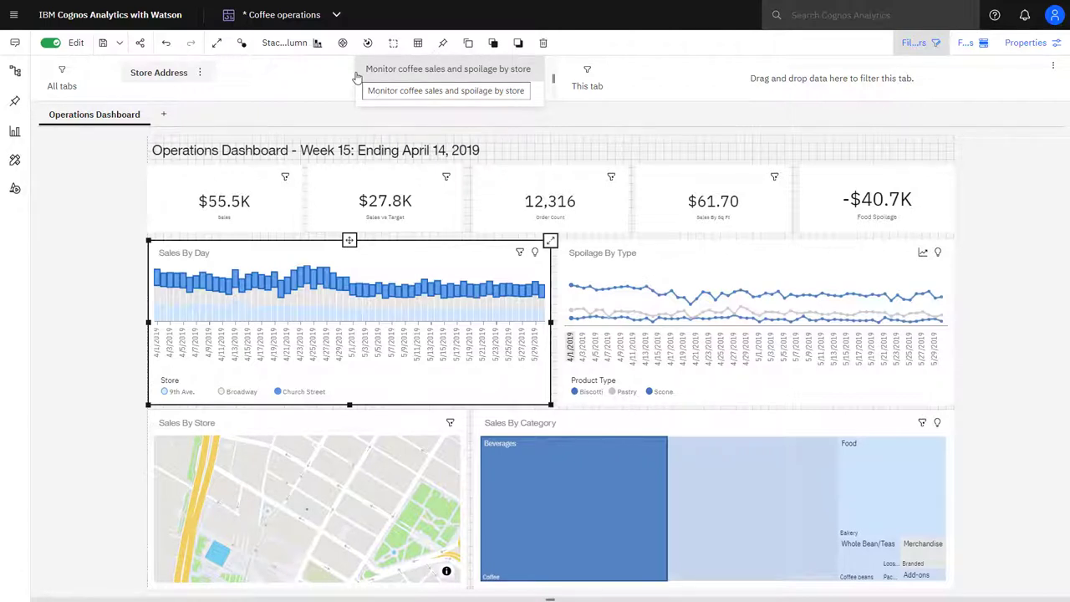
{"action": "mouse_move", "coordinate": [377, 74]}
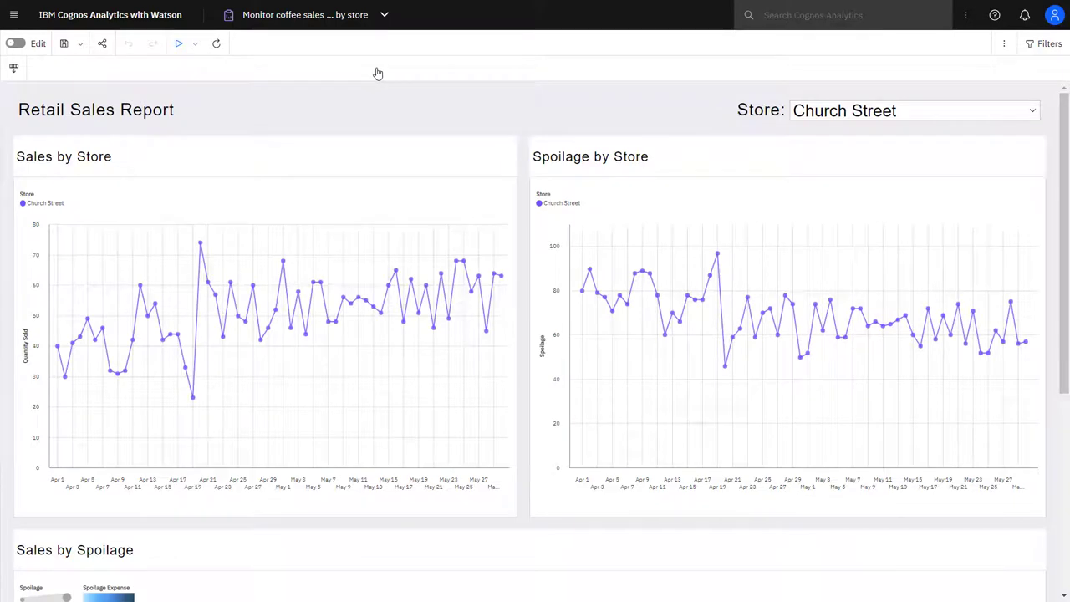
{"action": "mouse_move", "coordinate": [865, 130]}
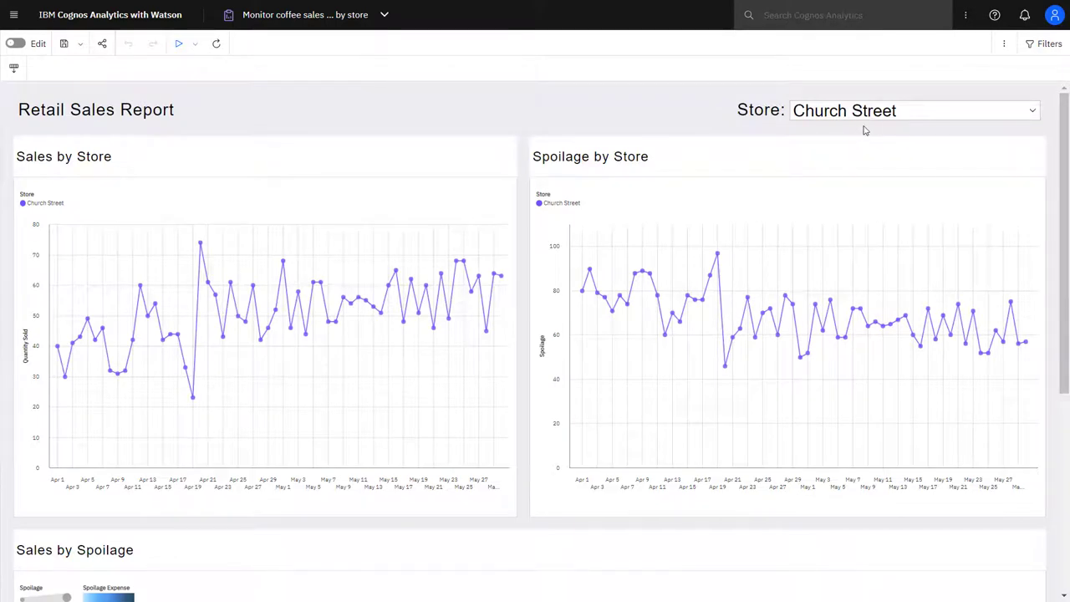